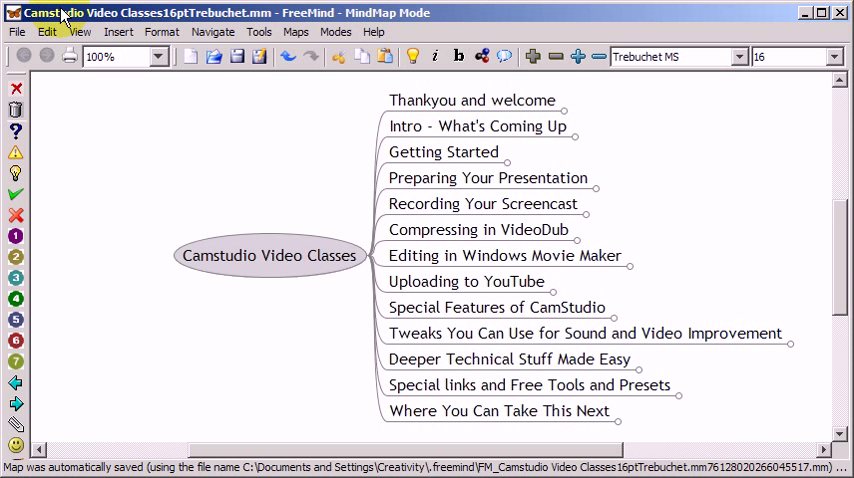
Unfold Getting Started, then Downloads and Installations, revealing its six download-and-install steps.
left_click(442, 151)
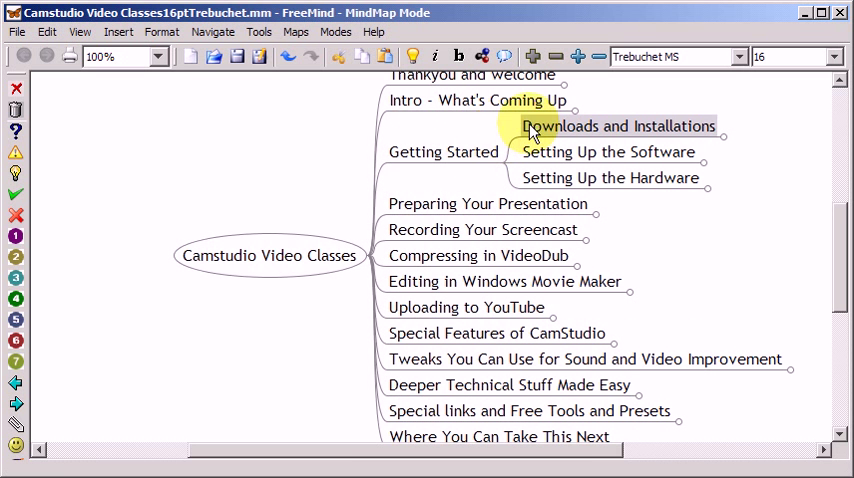
left_click(618, 126)
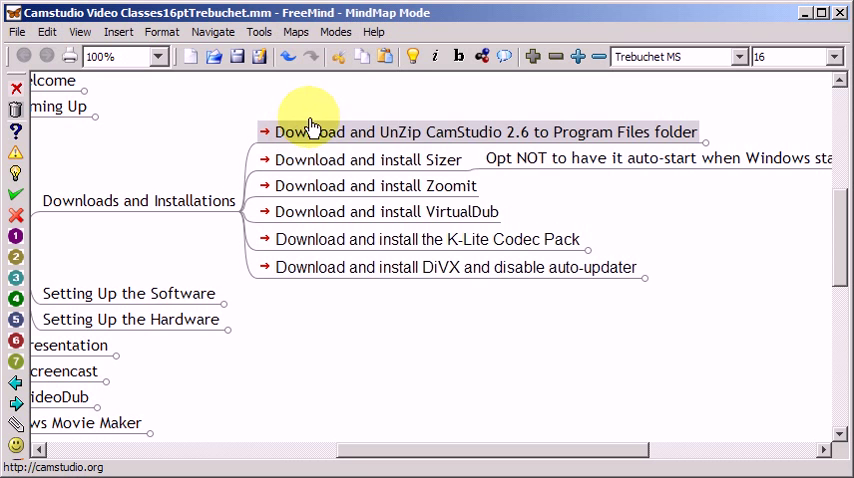
mouse_move(297, 135)
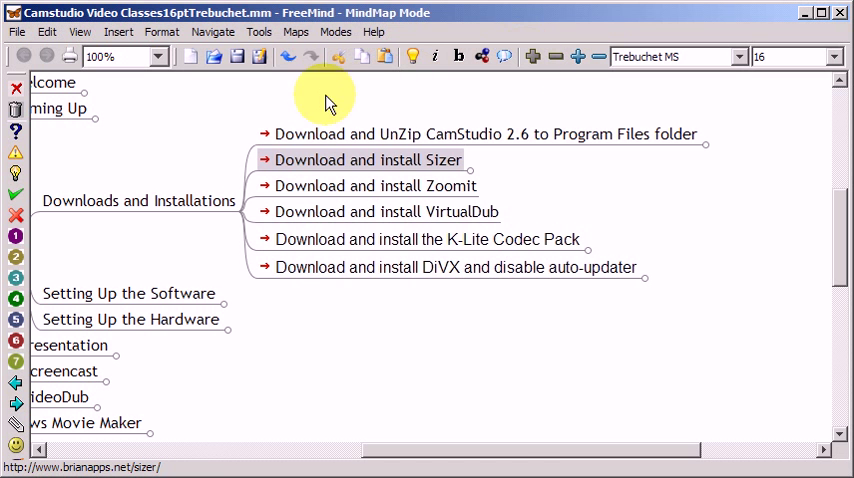
Select the download-and-unzip CamStudio node and resize the window to 856x480, centred.
left_click(485, 133)
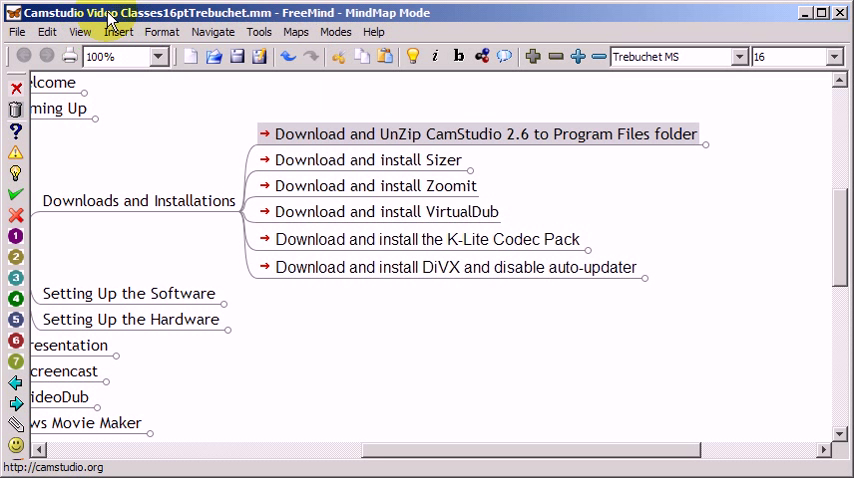
left_click(13, 12)
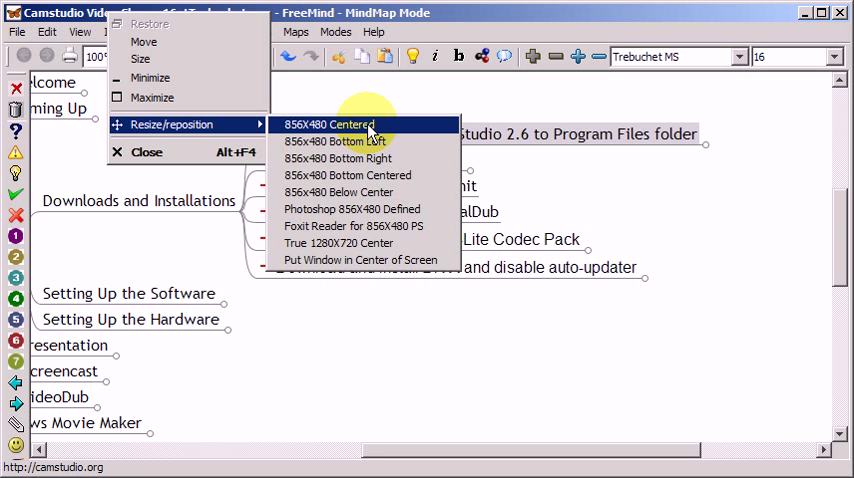
mouse_move(352, 209)
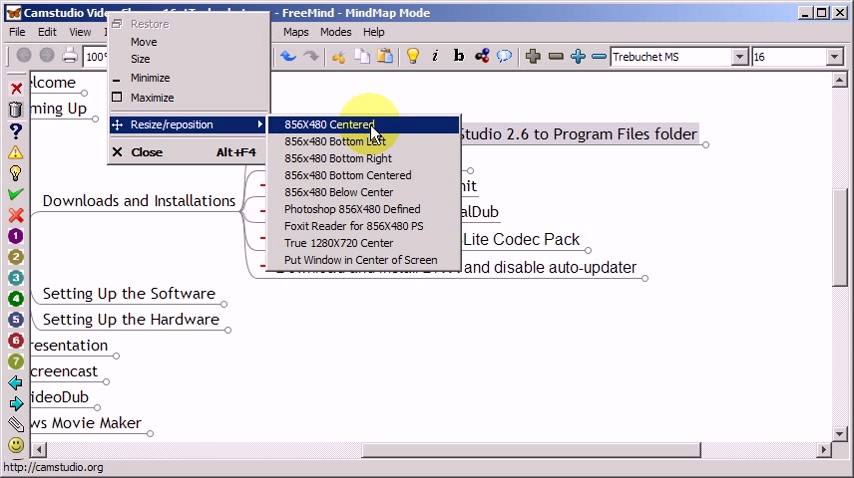
left_click(330, 124)
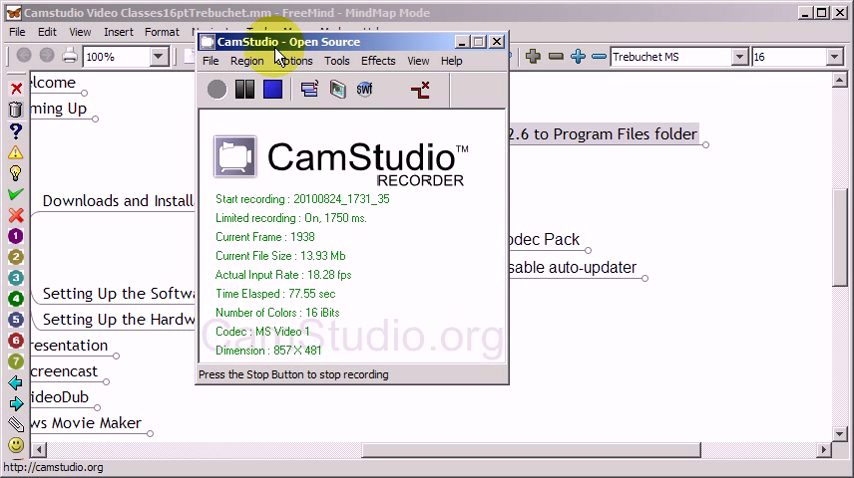
Minimize the CamStudio recorder window.
left_click(247, 61)
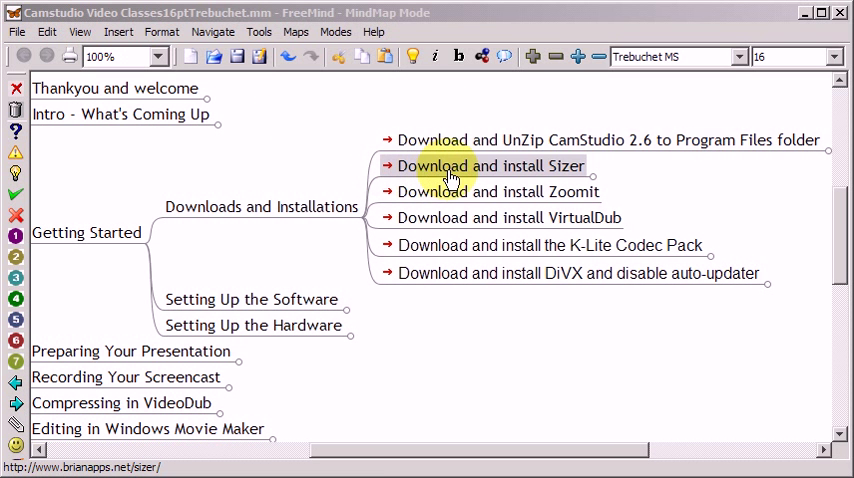
mouse_move(512, 176)
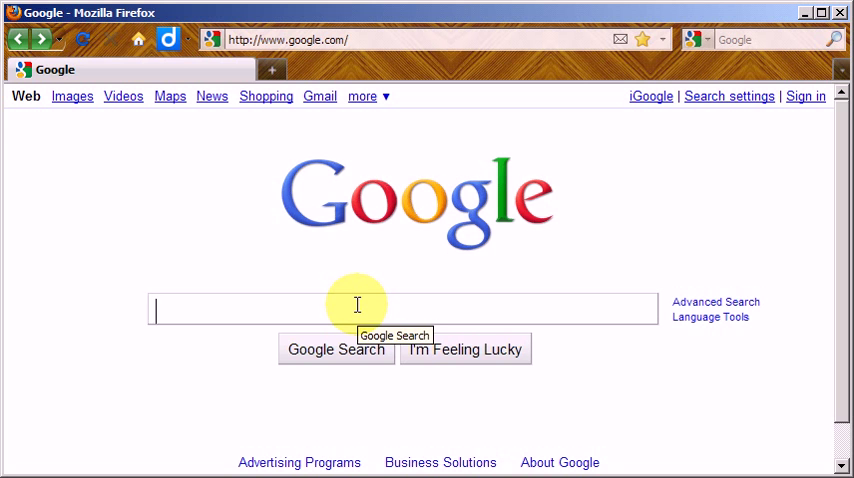
Google 'sizer', open the Sizer Software by Brian Apps page, and scroll to downloading.
type("sizer")
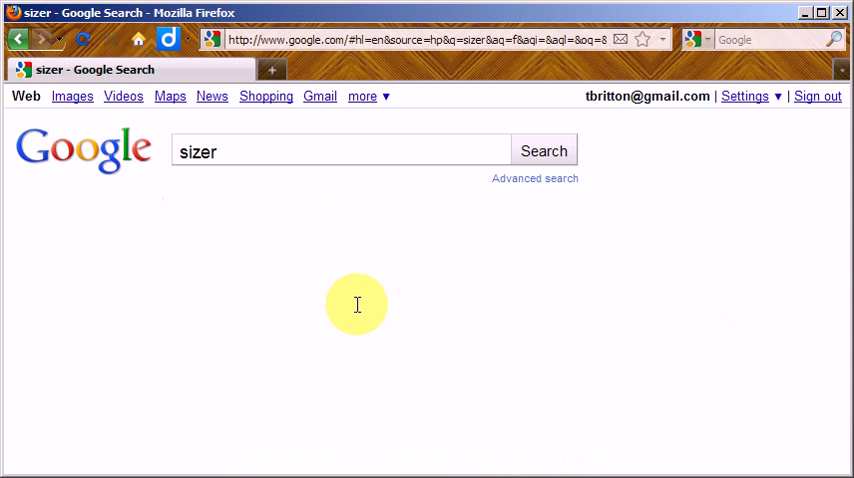
left_click(544, 150)
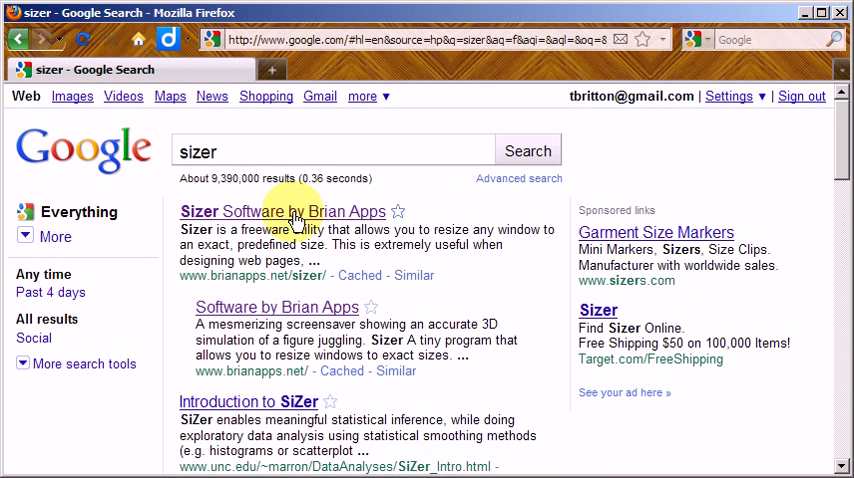
mouse_move(287, 217)
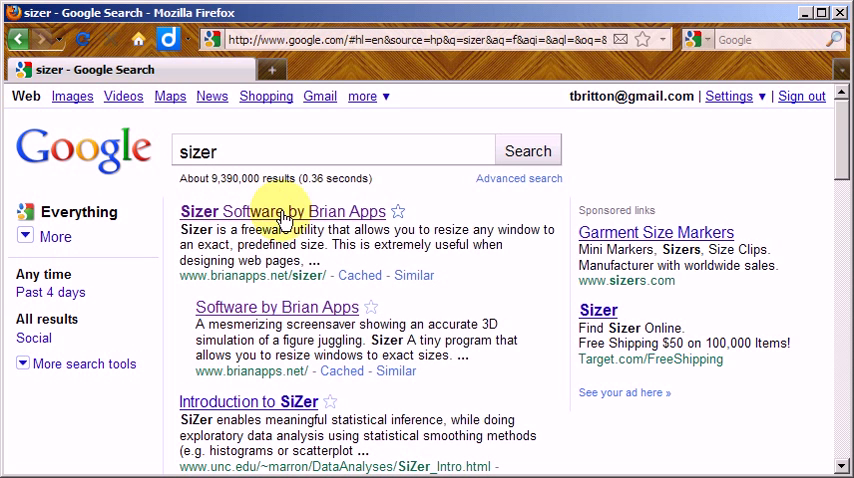
left_click(283, 211)
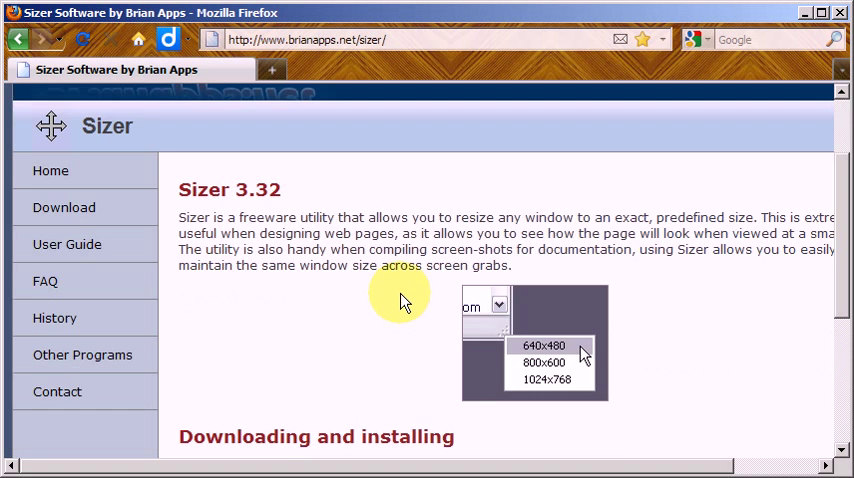
scroll("down", 3)
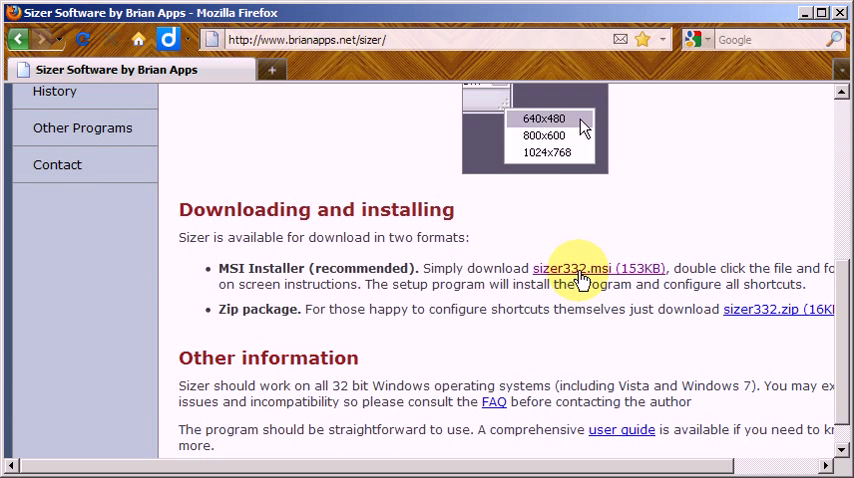
mouse_move(503, 308)
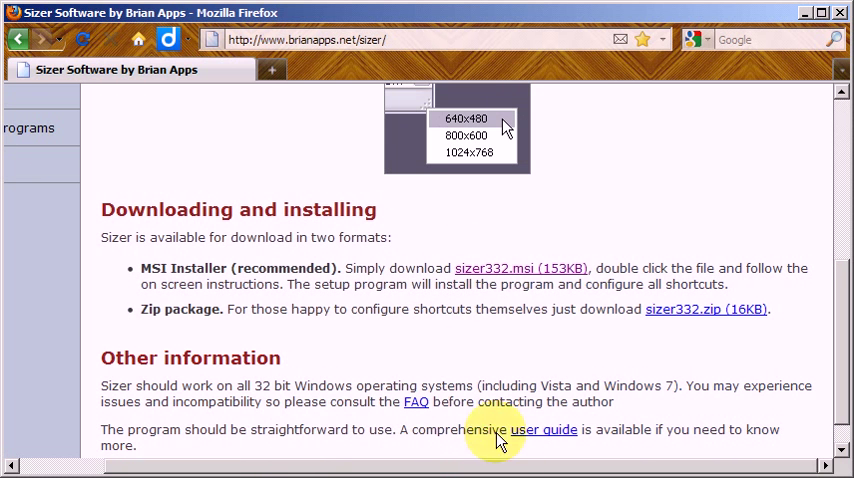
mouse_move(480, 268)
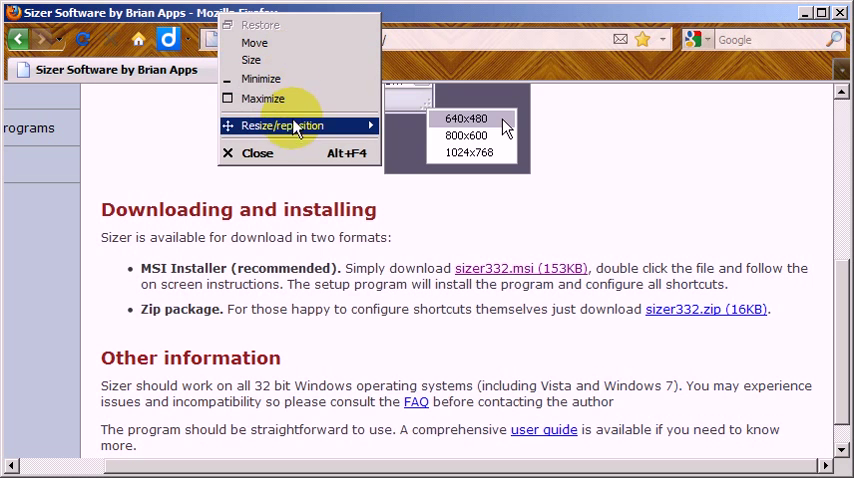
mouse_move(282, 125)
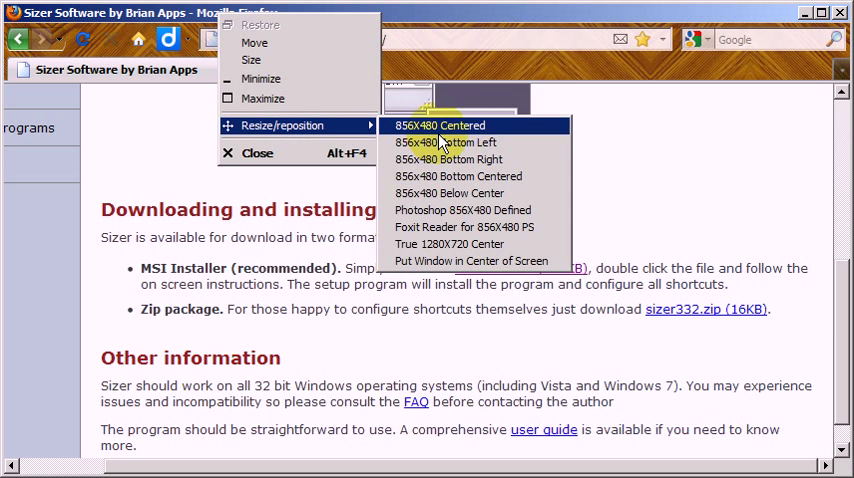
mouse_move(408, 210)
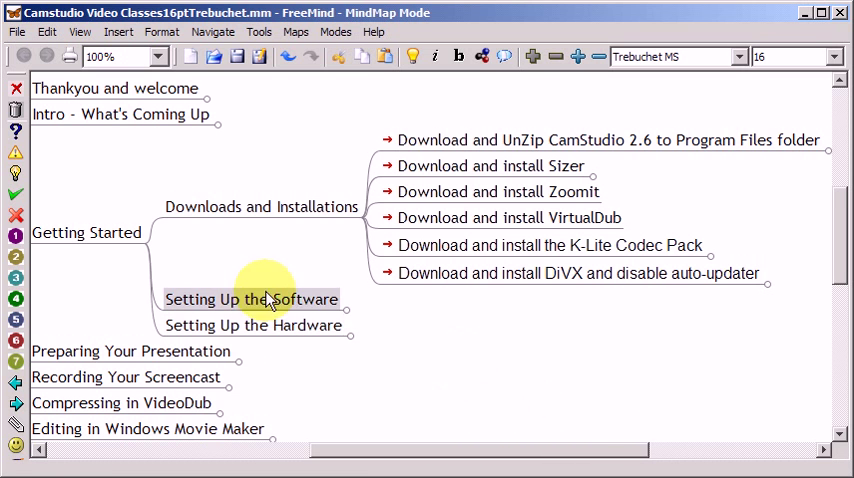
mouse_move(463, 203)
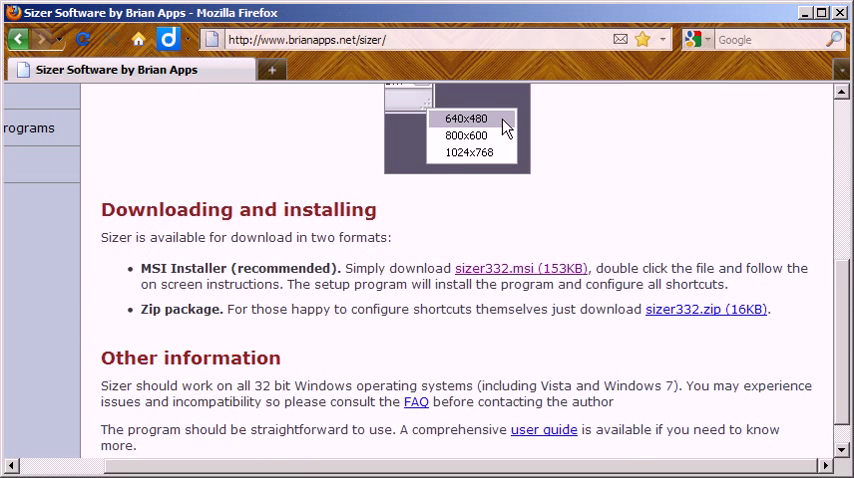
Go back from the Sizer page toward the Google search results.
left_click(17, 39)
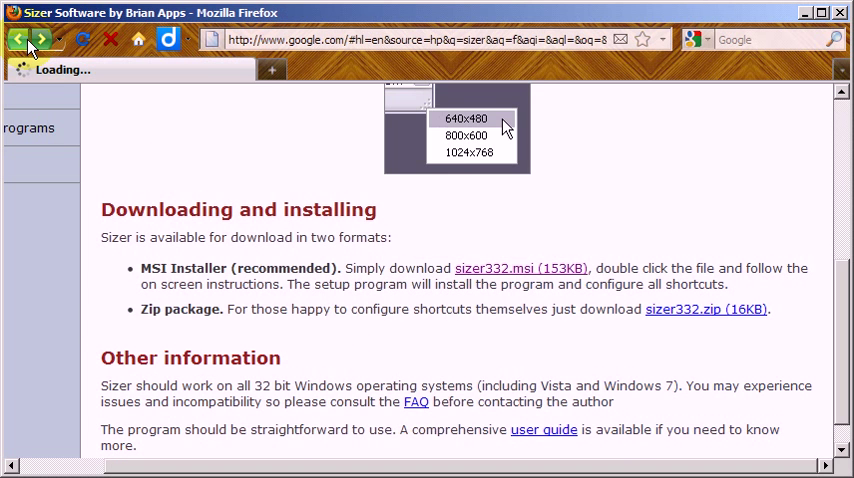
Search Google for 'zoomit' and open the ZoomIt v4.1 Sysinternals page at its download link.
left_click(18, 39)
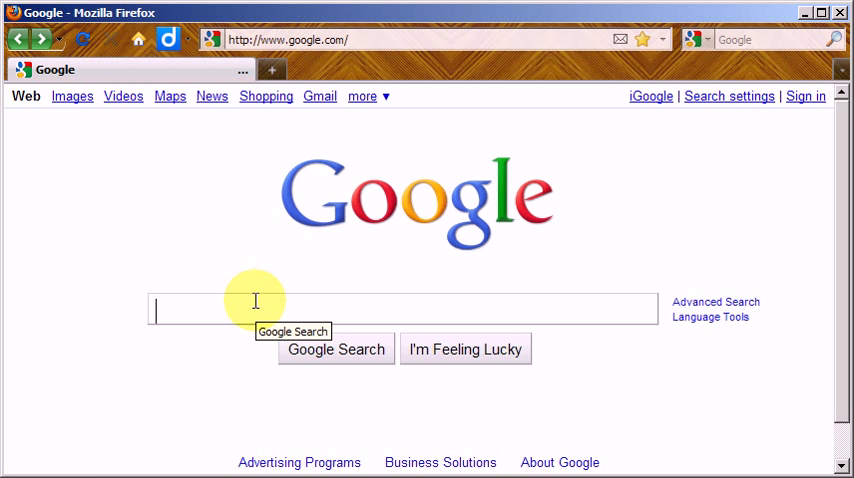
type("zoomit")
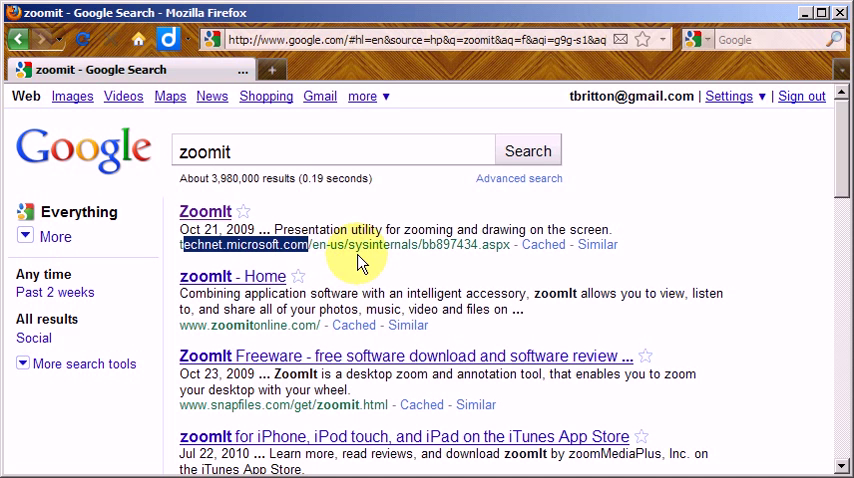
left_click(204, 211)
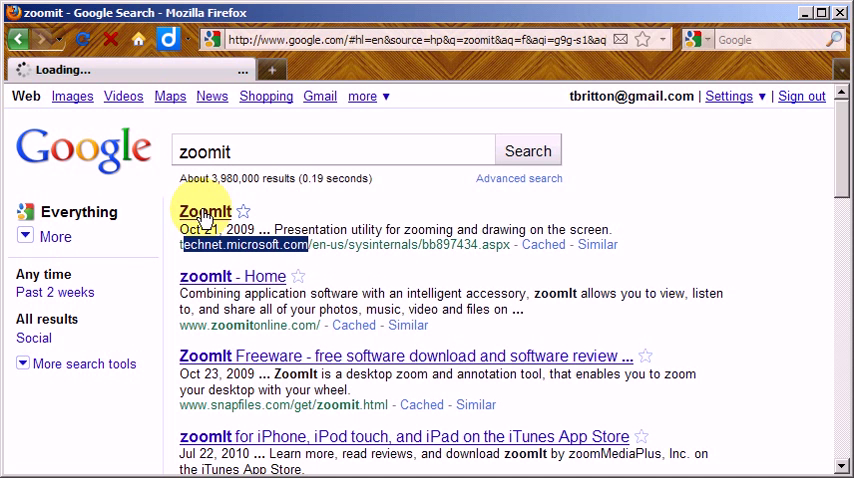
left_click(204, 211)
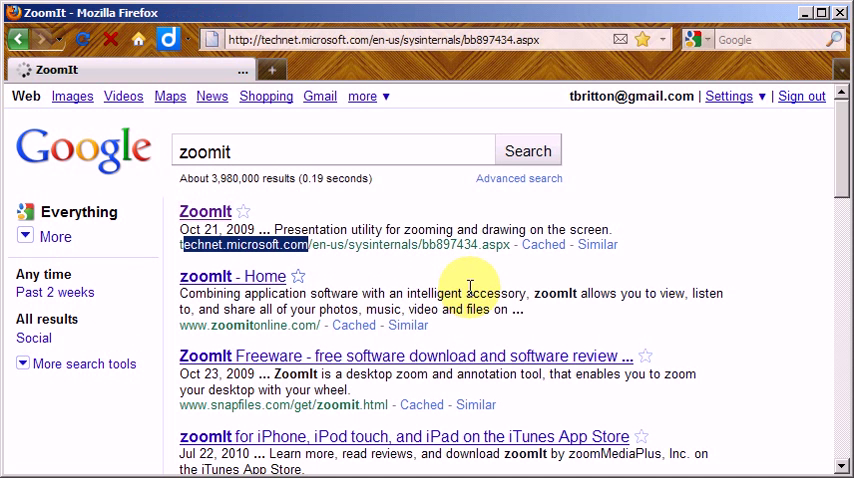
left_click(205, 211)
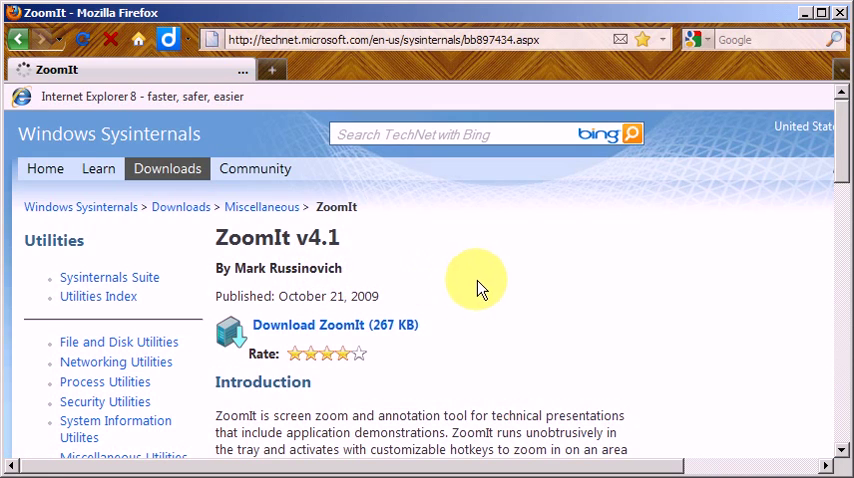
scroll("down", 3)
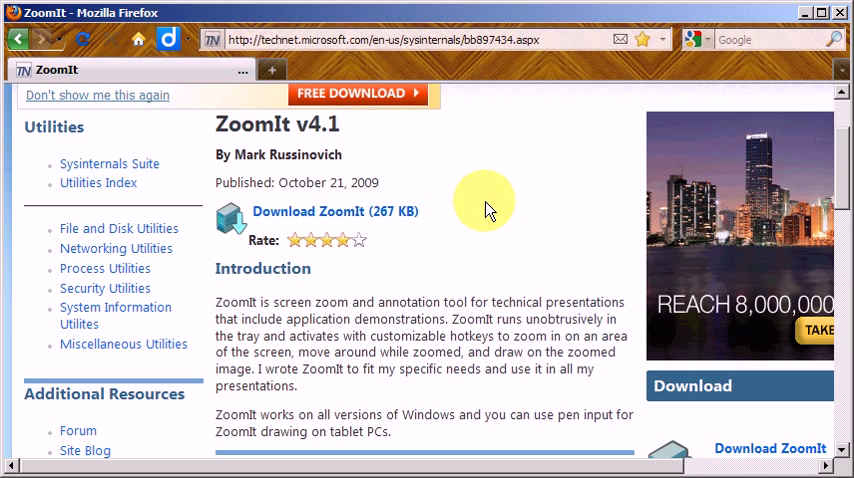
mouse_move(395, 265)
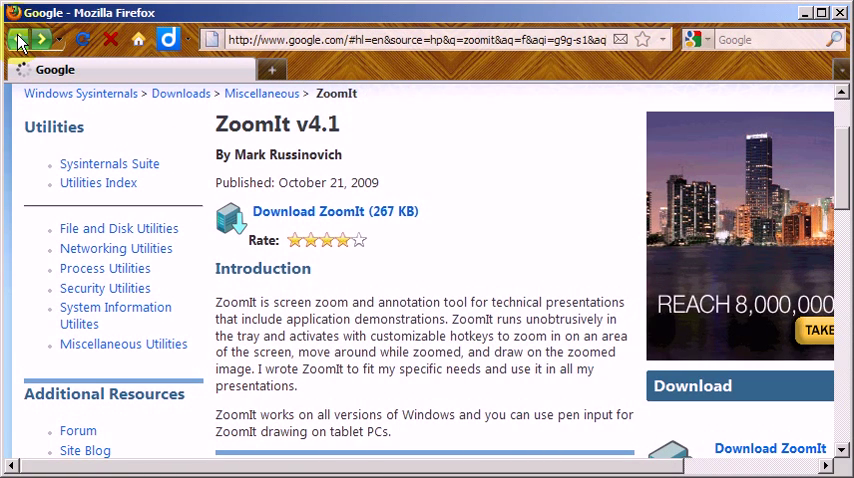
Open CamStudio's Audio Options for Microphone, showing 22.05 kHz stereo 16-bit PCM.
left_click(17, 39)
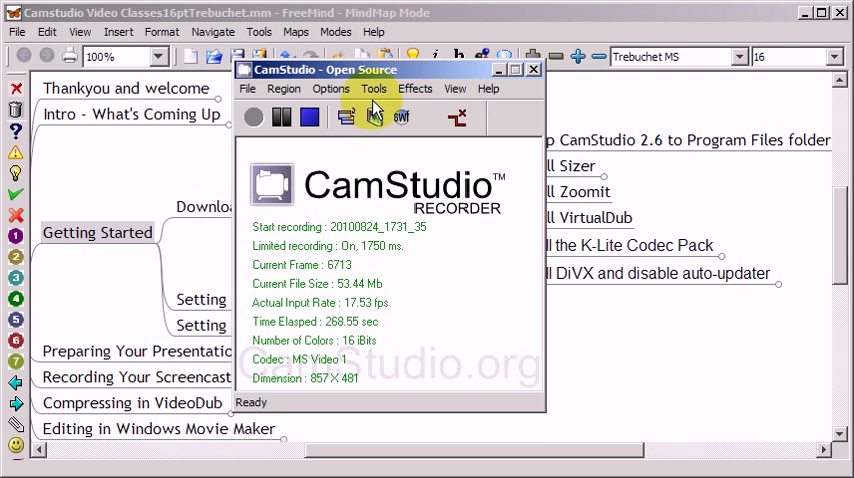
left_click(331, 88)
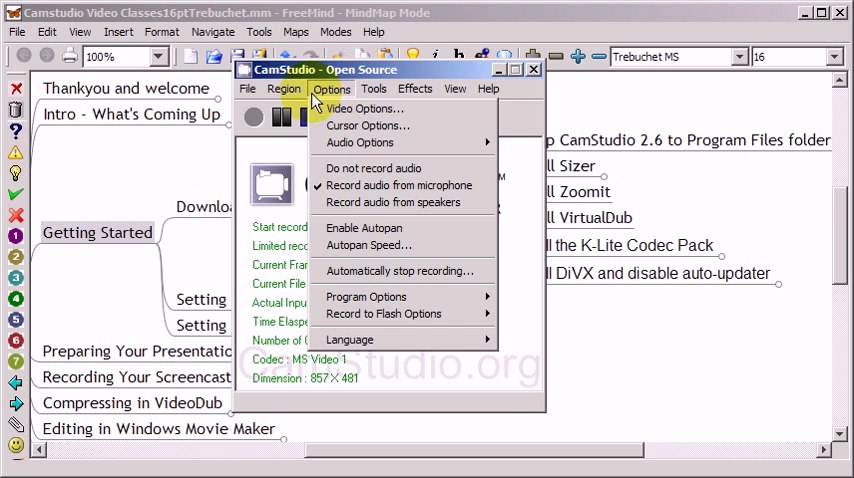
mouse_move(360, 143)
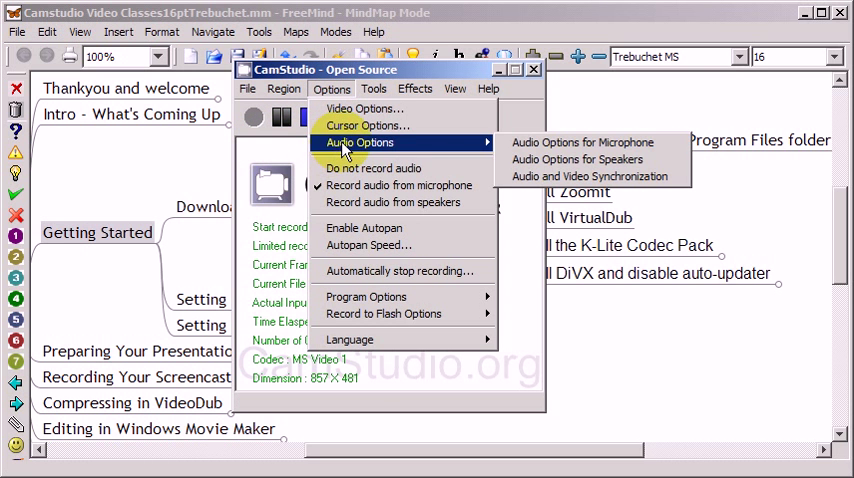
mouse_move(582, 143)
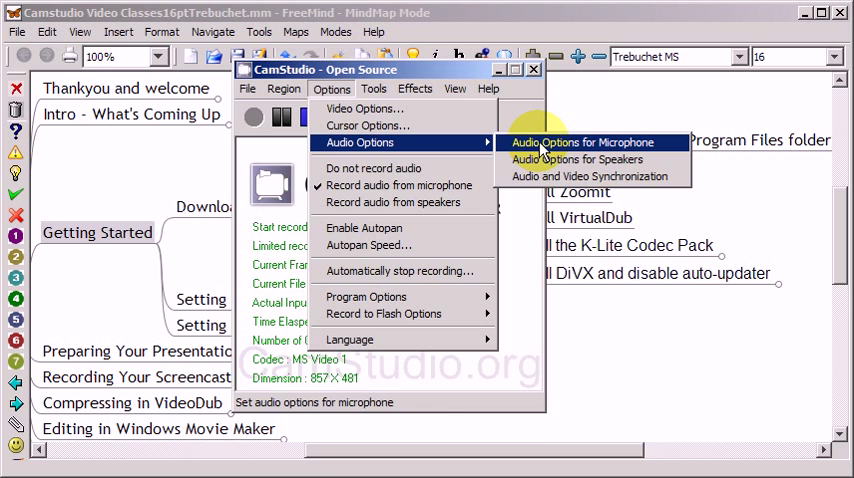
left_click(578, 142)
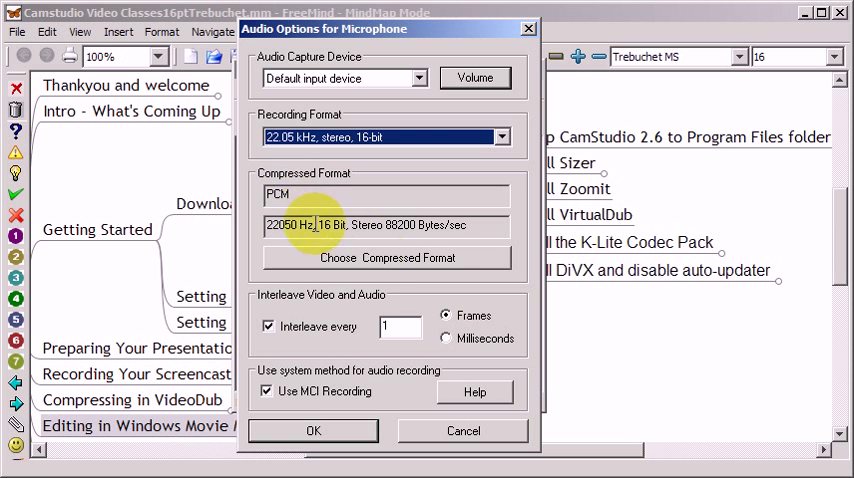
mouse_move(318, 375)
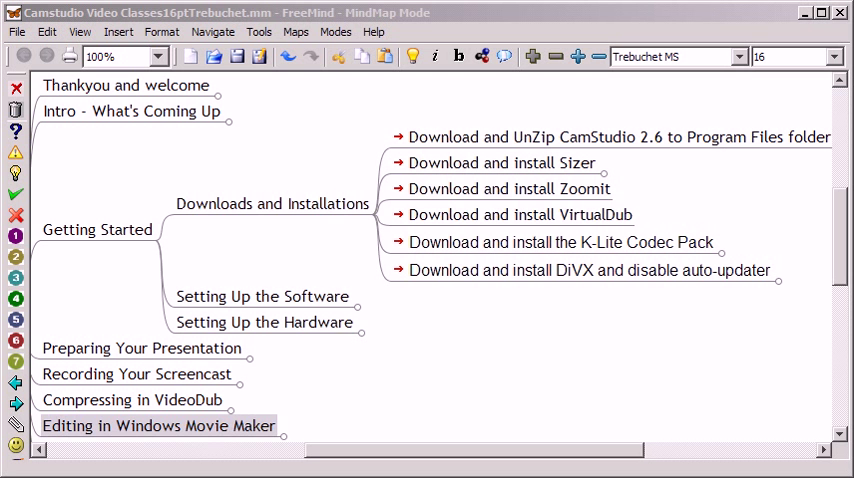
left_click(518, 215)
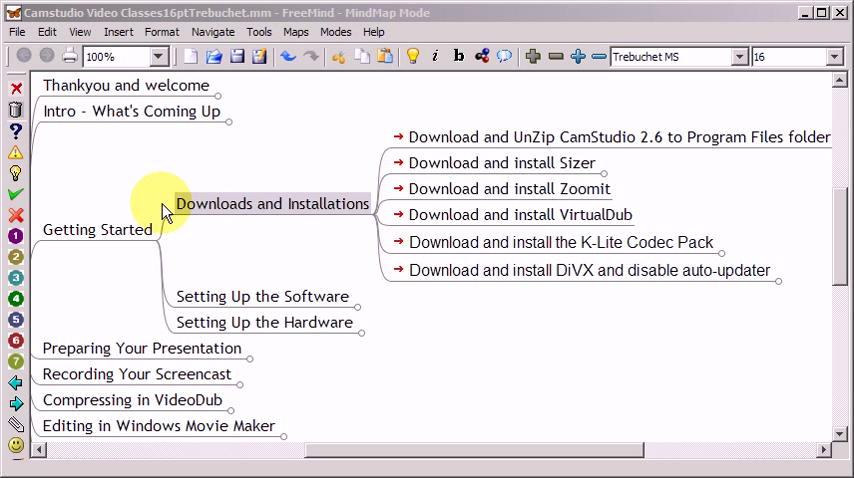
mouse_move(419, 221)
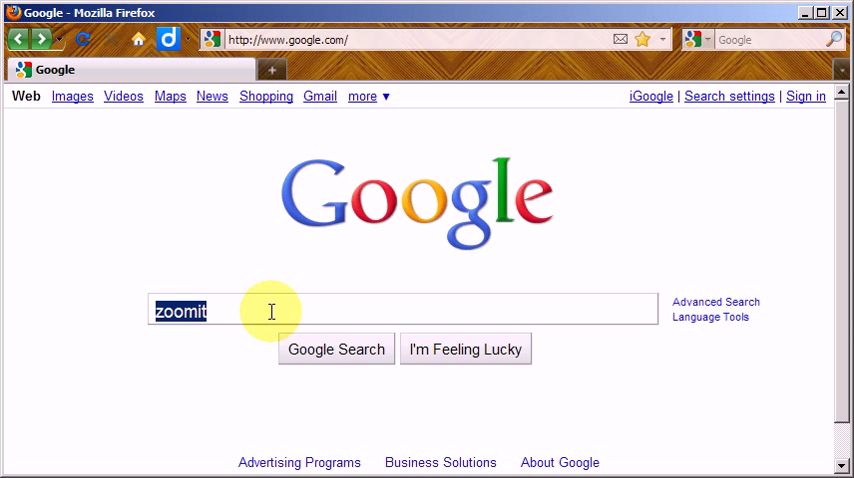
Search Google for 'virtualdub' and open the virtualdub.org Downloads sitelink.
type("virtualdub")
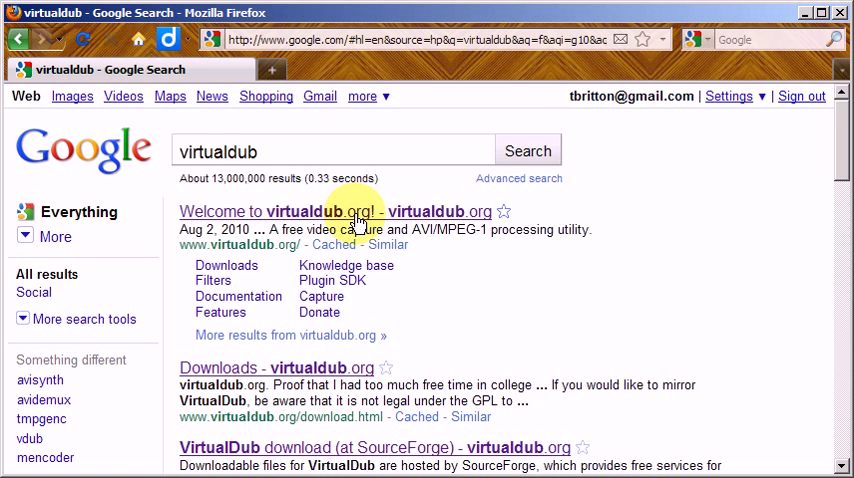
mouse_move(227, 270)
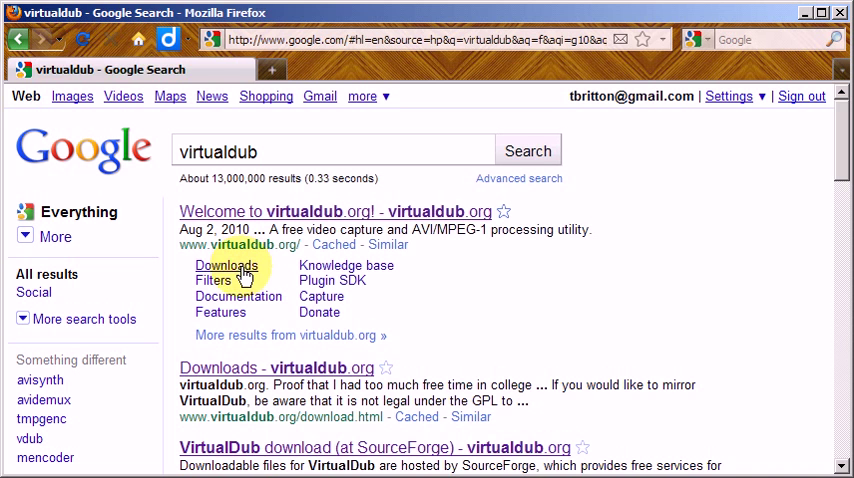
left_click(227, 265)
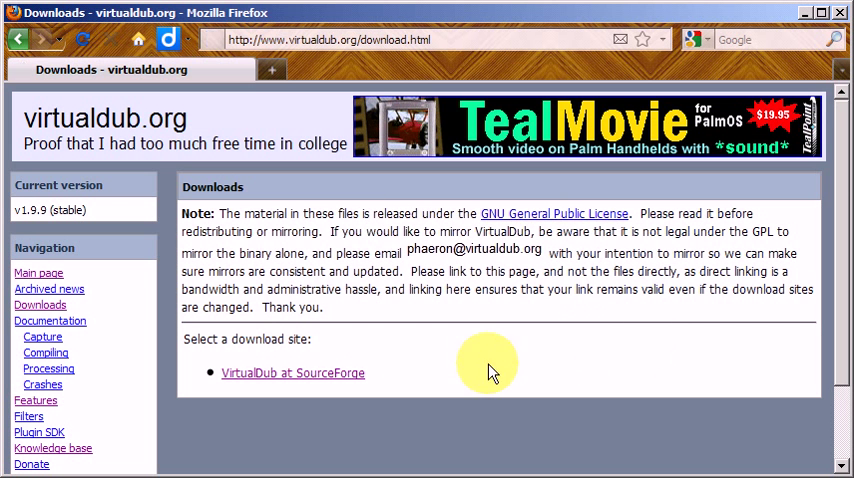
Open VirtualDub at SourceForge and list download mirrors for the V1.9.9 32-bit release build.
left_click(292, 372)
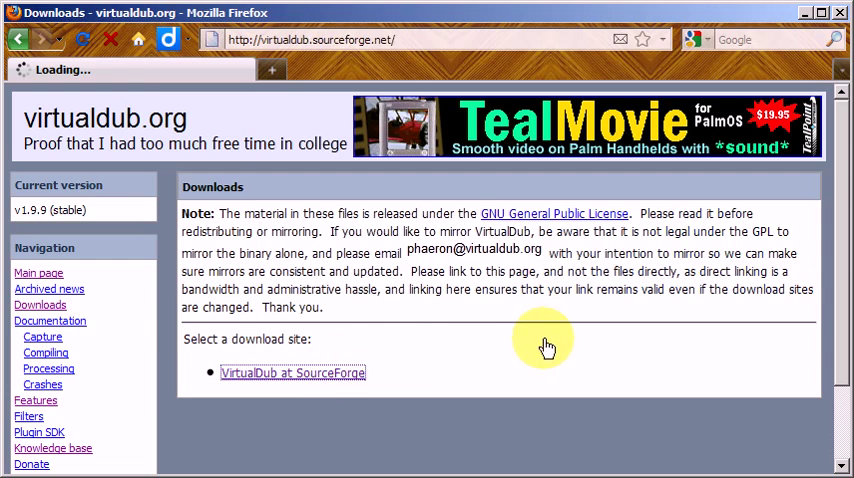
left_click(292, 372)
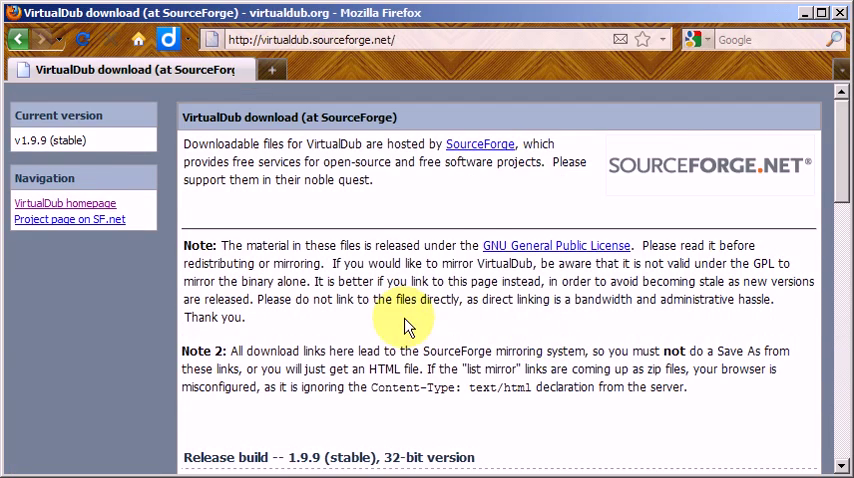
scroll("down", 3)
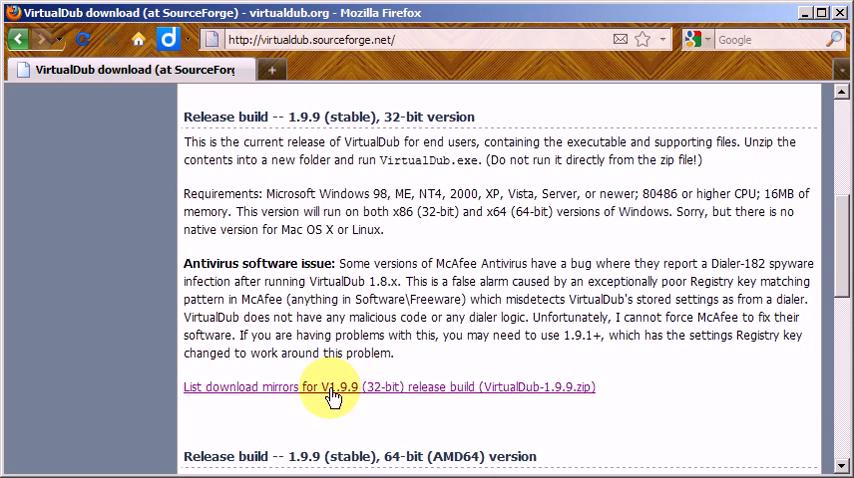
scroll("down", 3)
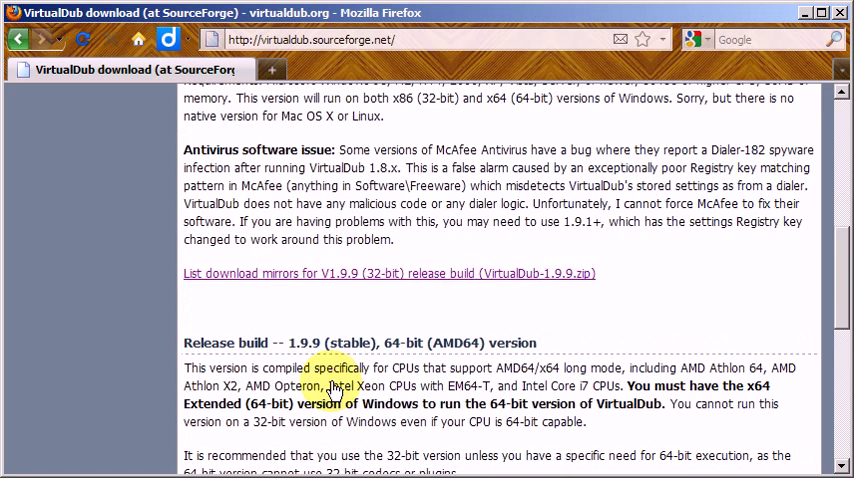
scroll("down", 3)
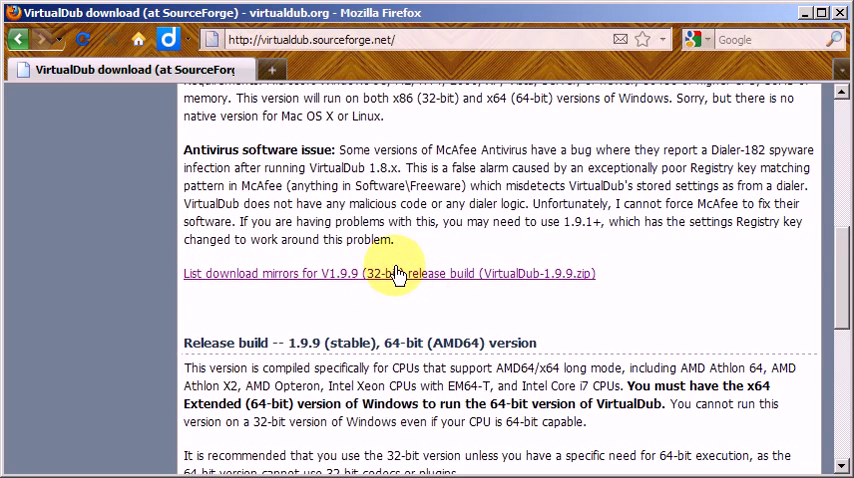
left_click(389, 272)
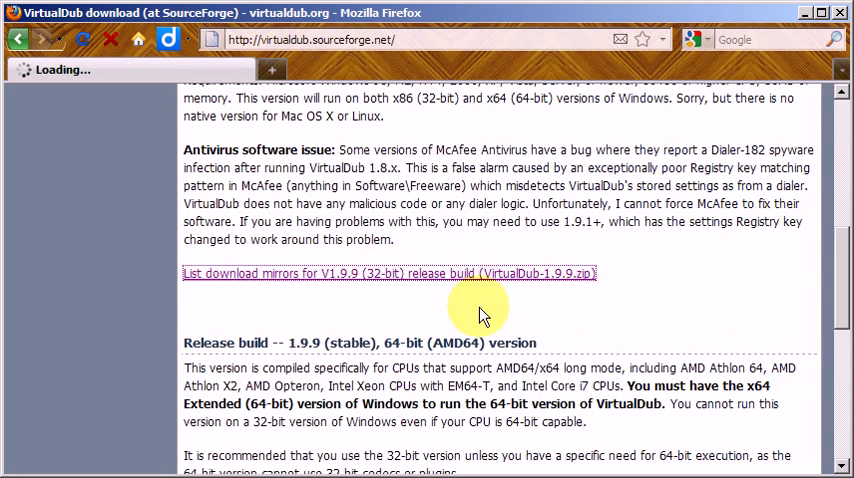
left_click(389, 273)
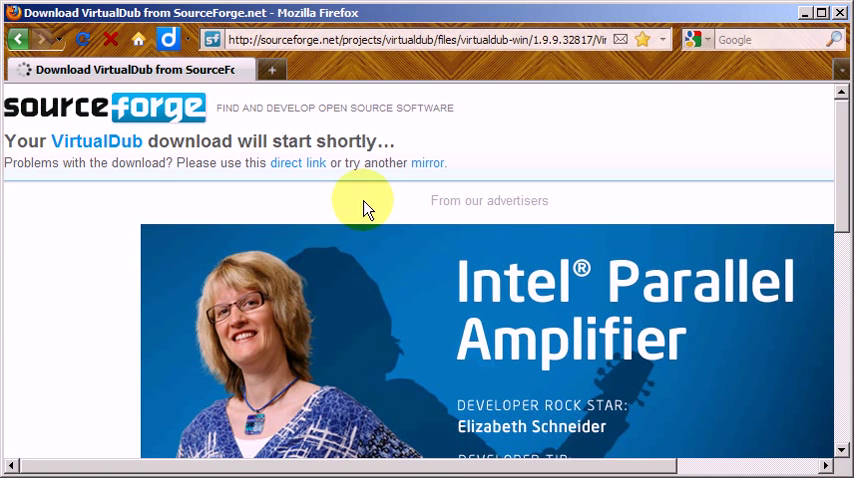
mouse_move(65, 220)
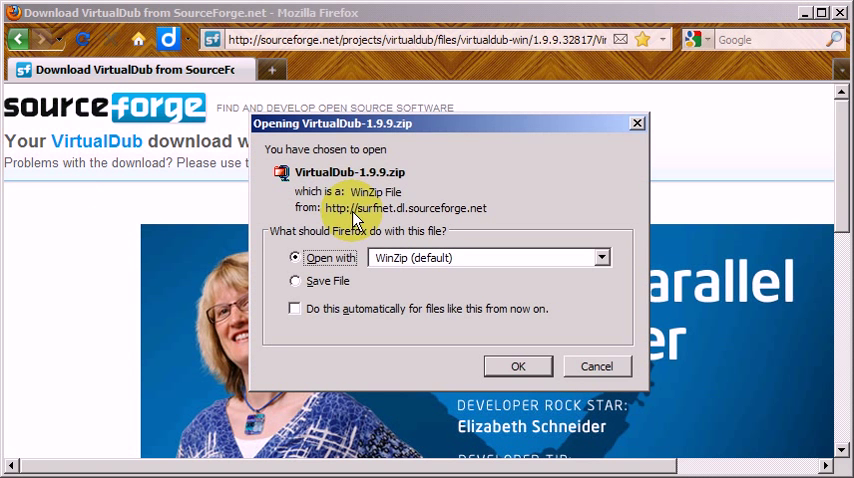
mouse_move(408, 128)
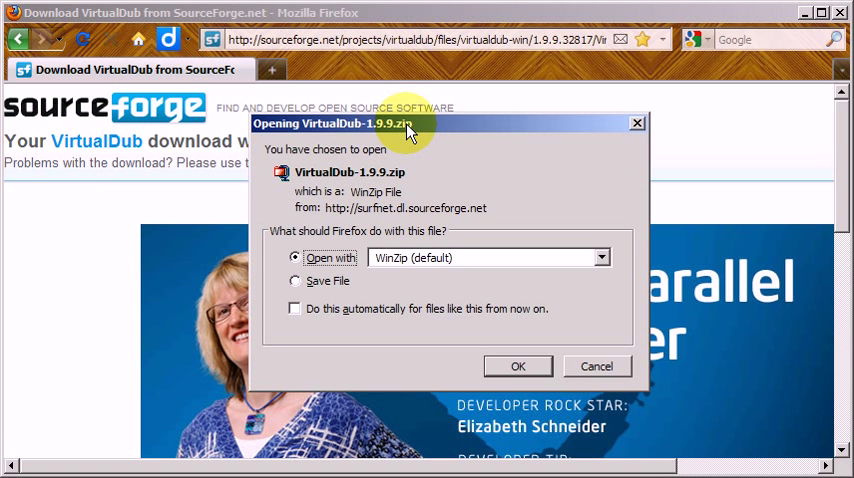
mouse_move(335, 267)
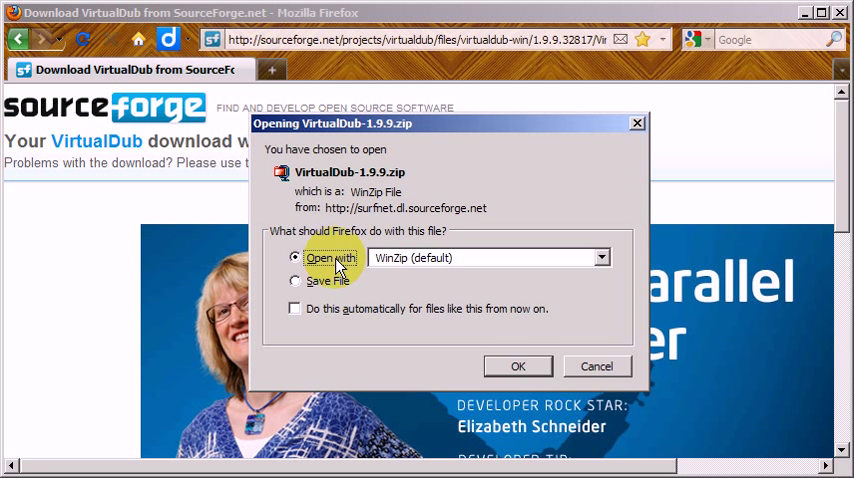
mouse_move(335, 290)
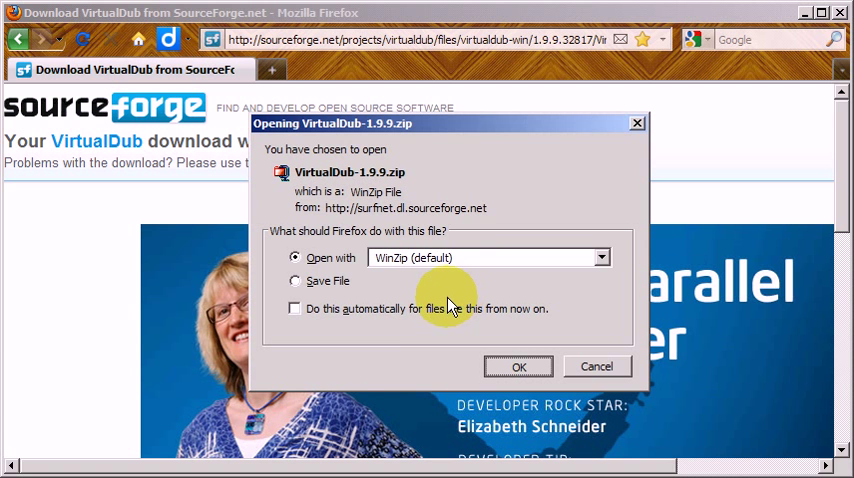
Open VirtualDub-1.9.9.zip with the default WinZip option.
left_click(518, 366)
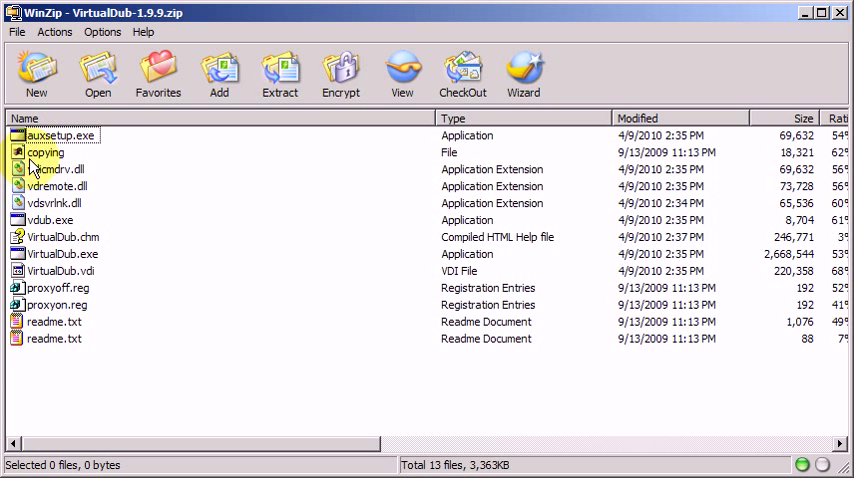
mouse_move(343, 432)
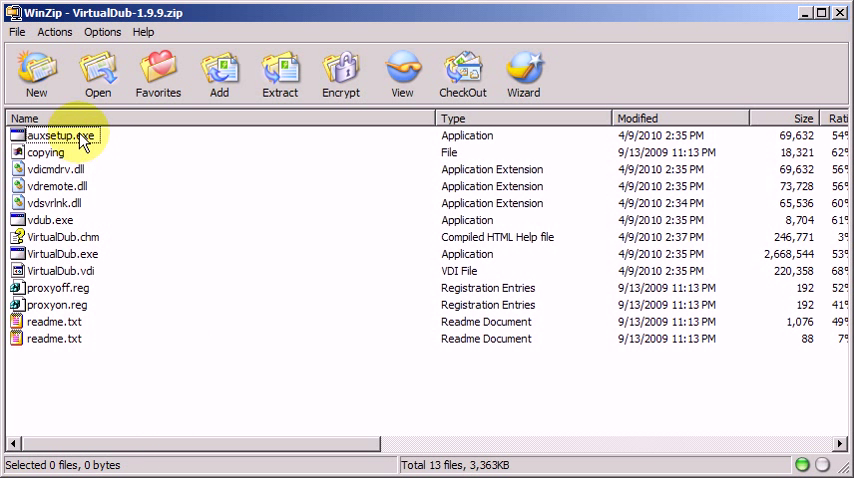
mouse_move(145, 360)
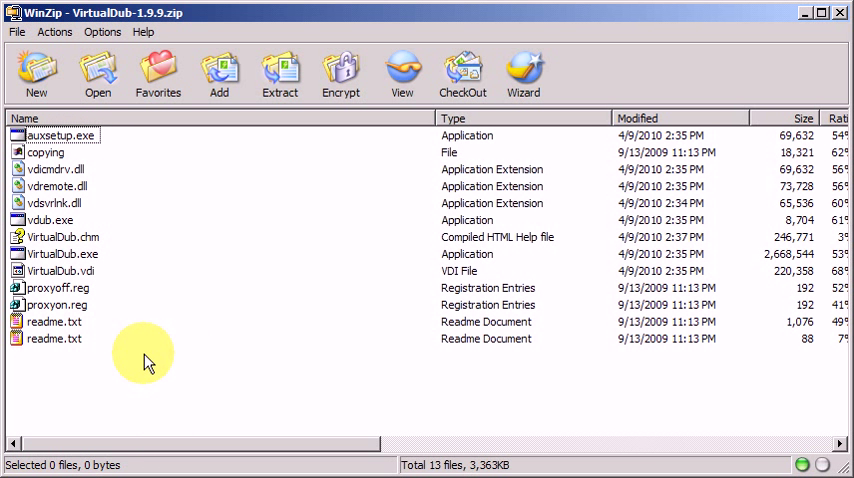
mouse_move(144, 195)
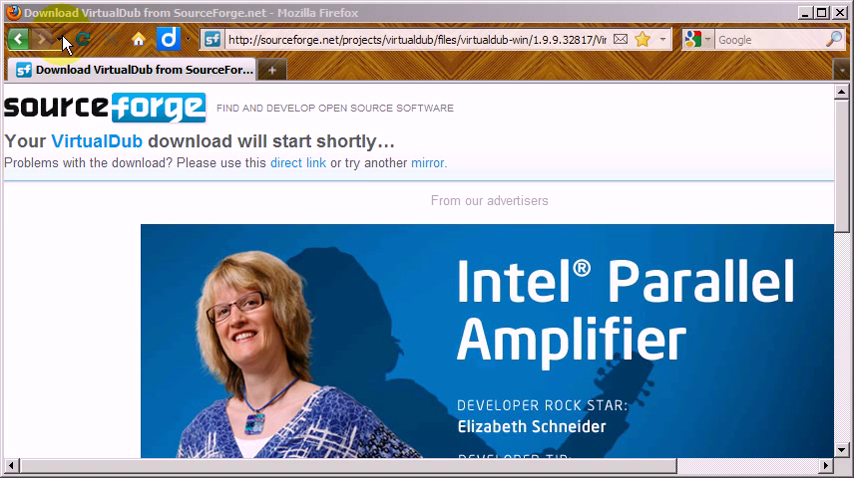
Leave Firefox and return to the CamStudio classes map in FreeMind.
left_click(138, 39)
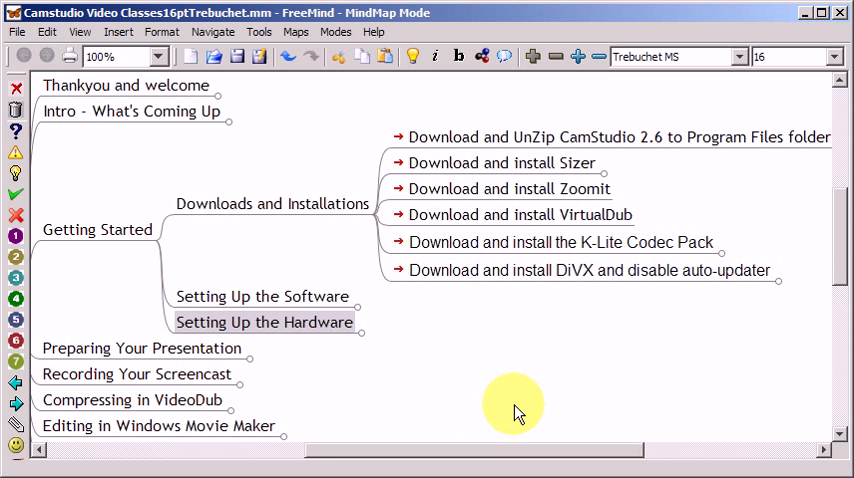
left_click(554, 242)
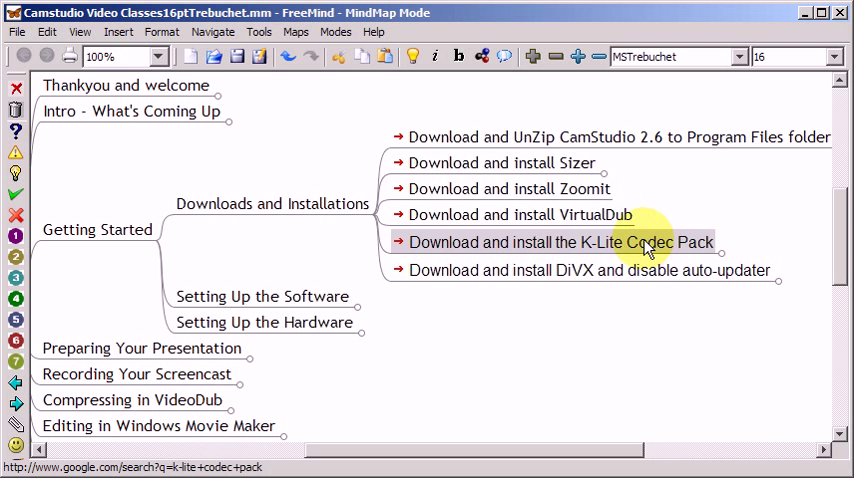
left_click(588, 270)
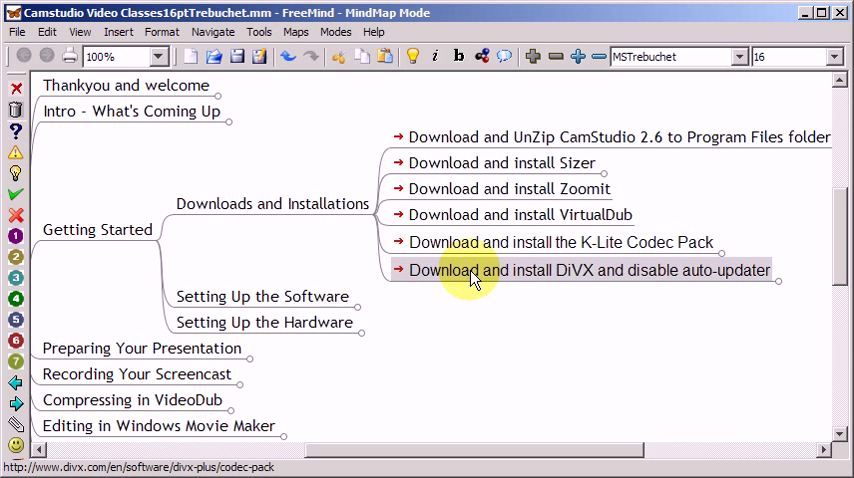
mouse_move(586, 288)
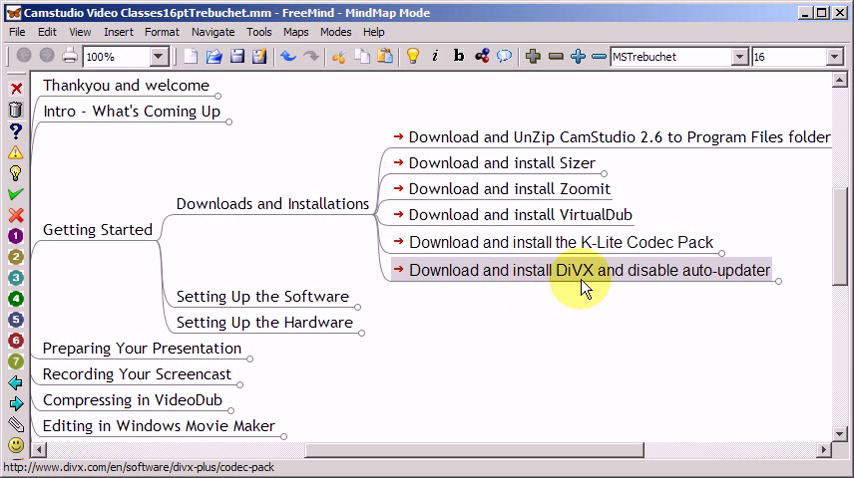
mouse_move(700, 277)
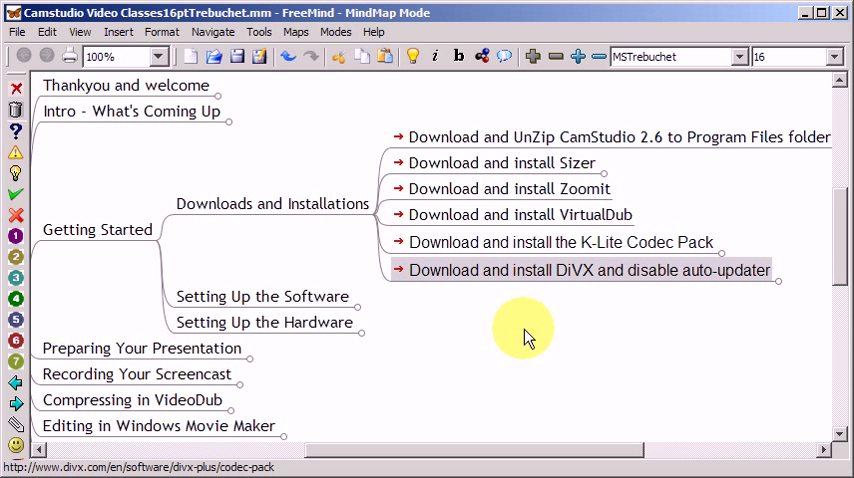
mouse_move(525, 290)
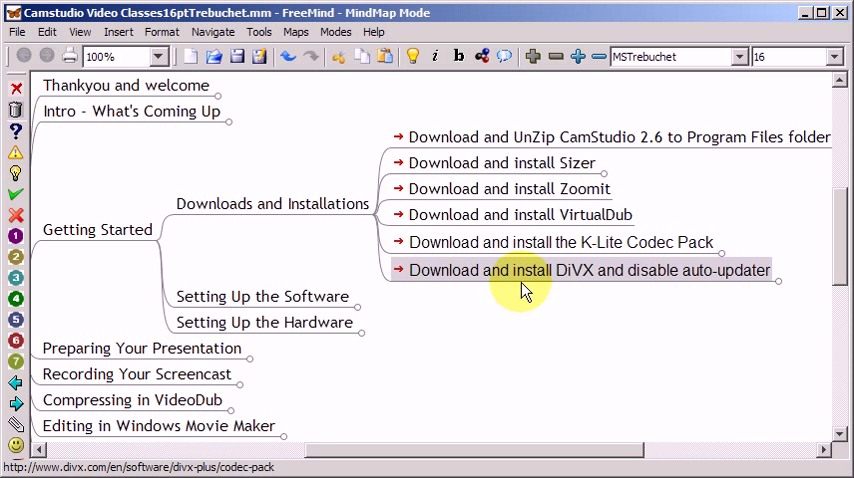